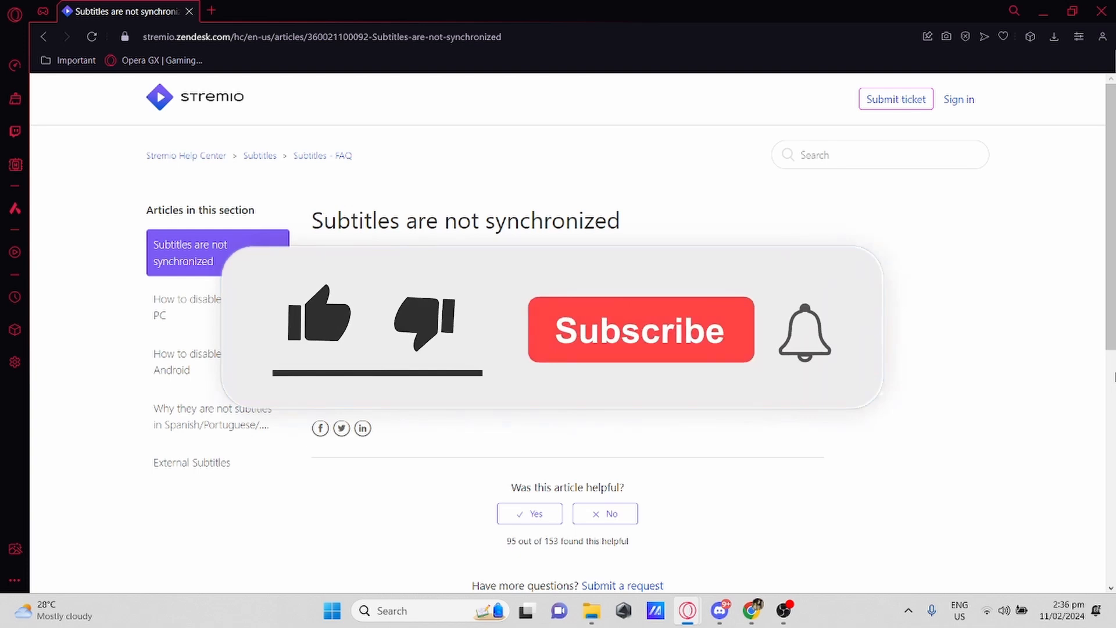
Go from stremio.com Support to the Help Center and start a new ticket
click(315, 315)
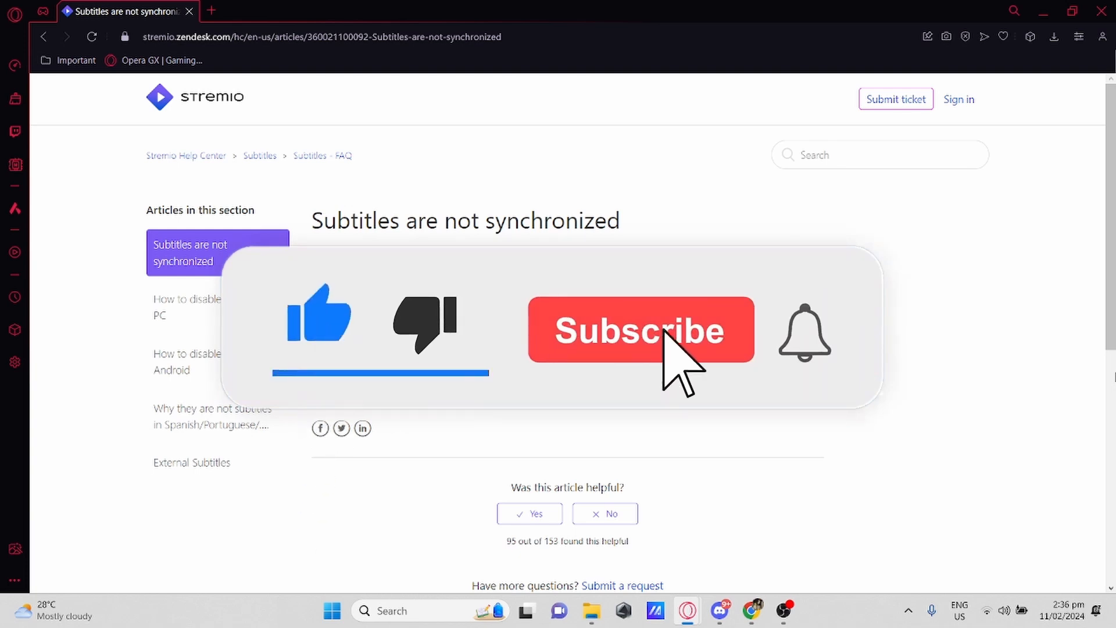
click(641, 330)
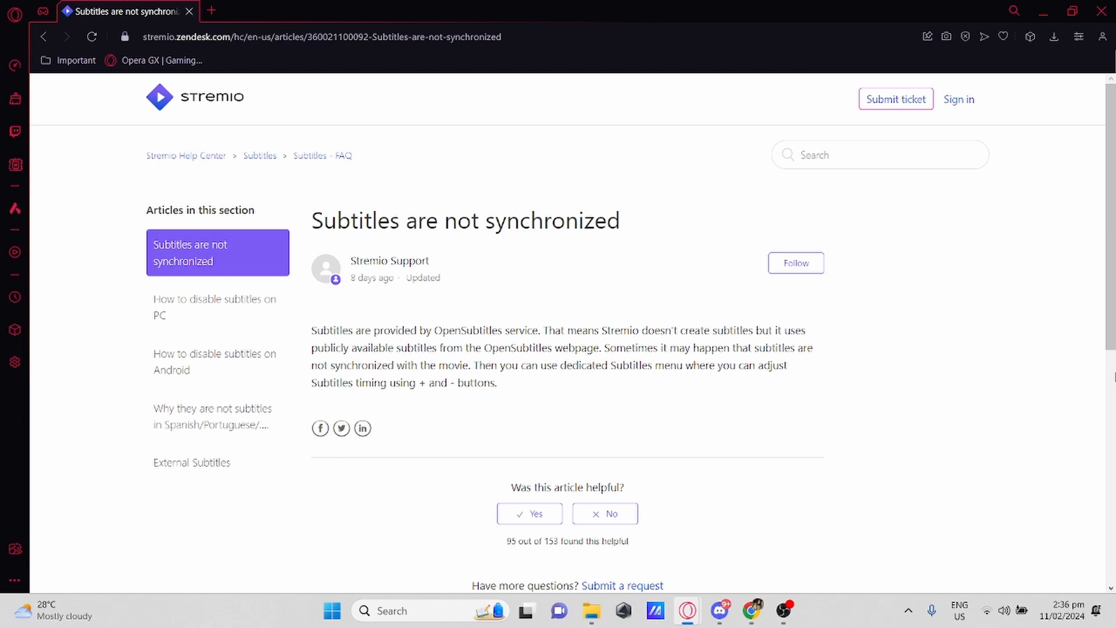
mouse_move(1103, 290)
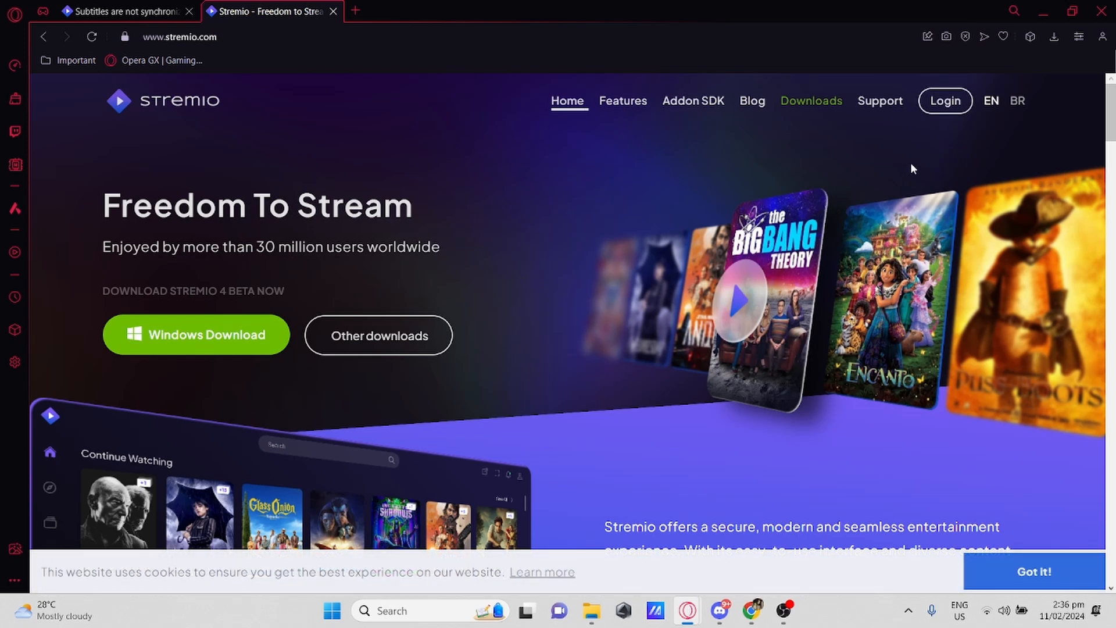
click(357, 10)
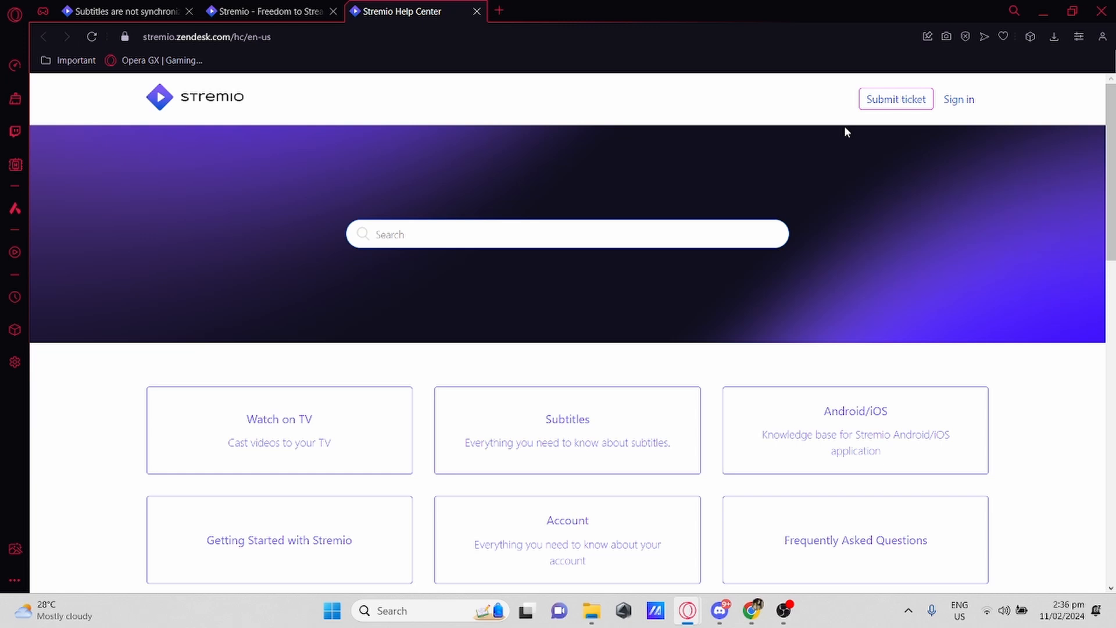
click(897, 99)
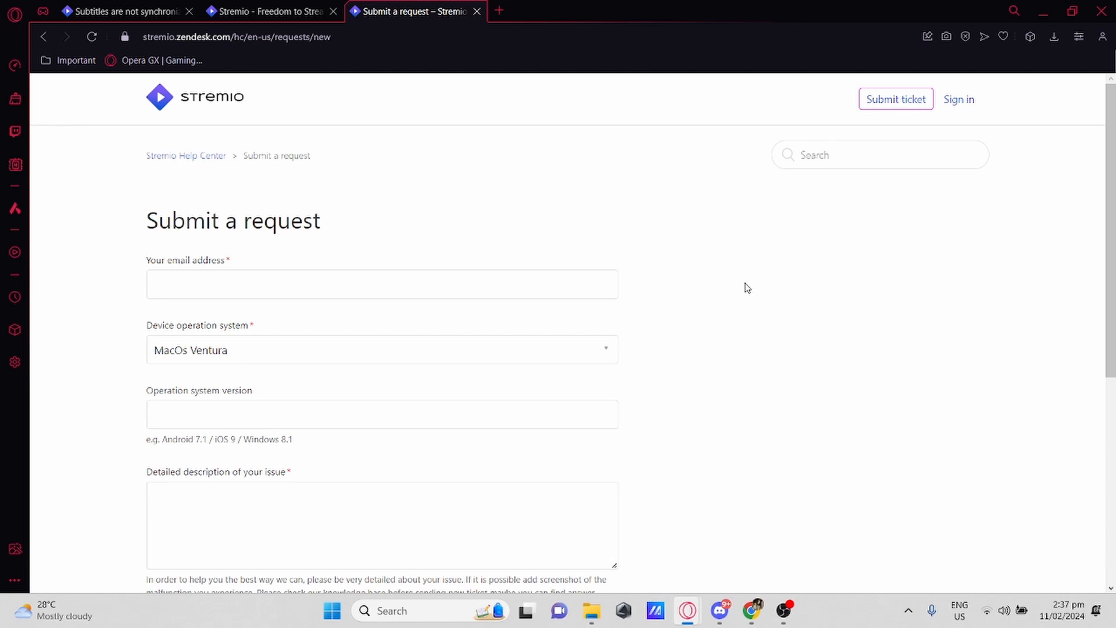
Pick Windows 11 in the Device operation system dropdown and scroll down the form
click(381, 350)
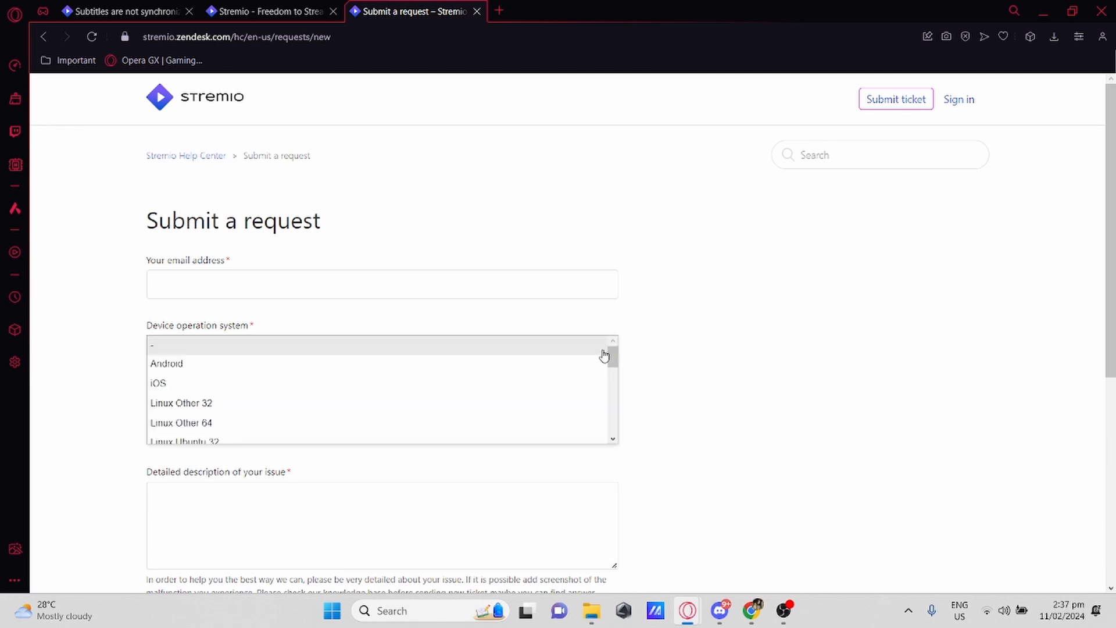
scroll(down, 3)
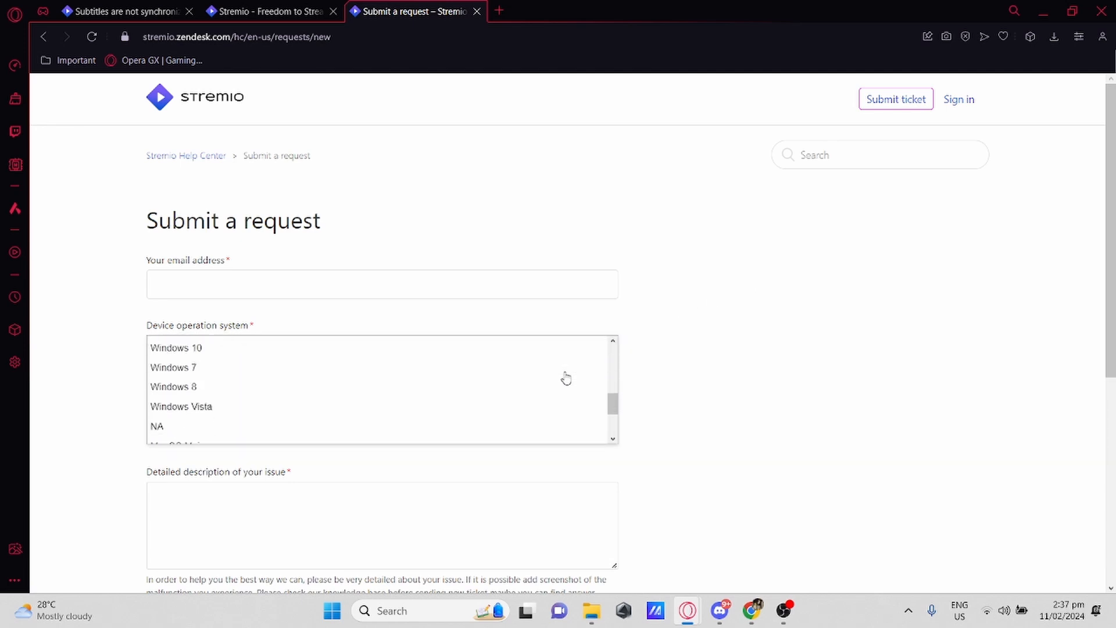
click(177, 347)
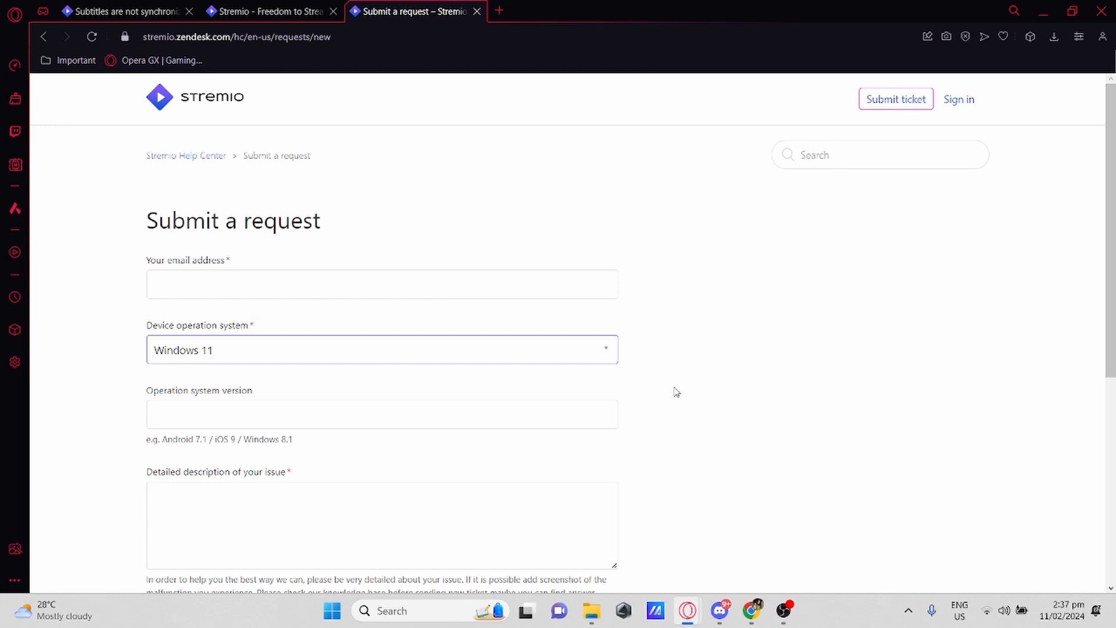
scroll(down, 3)
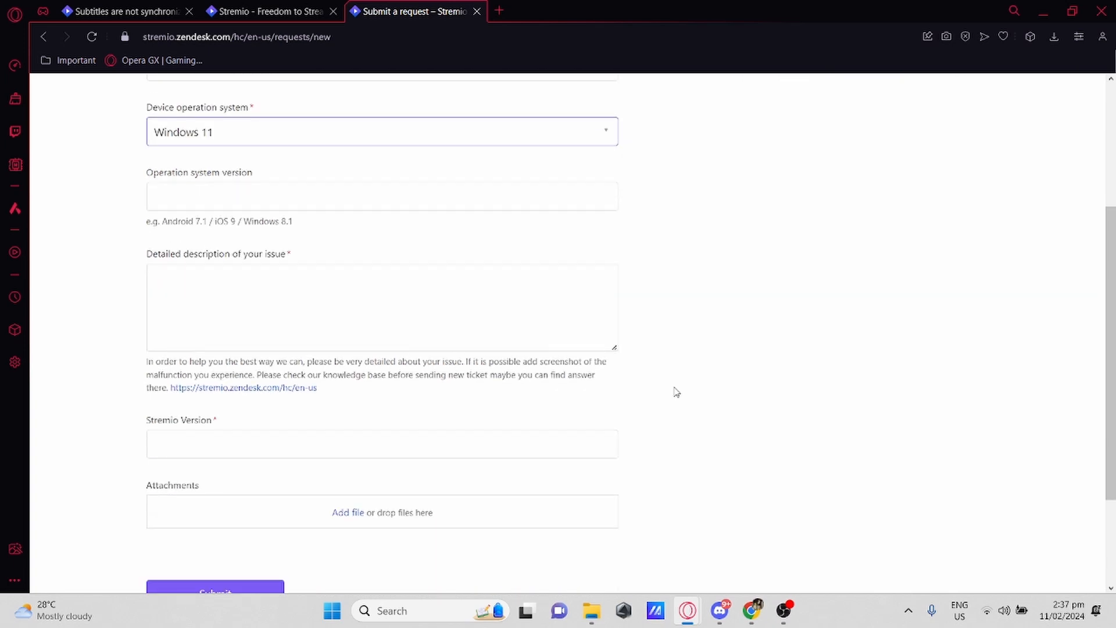
scroll(down, 3)
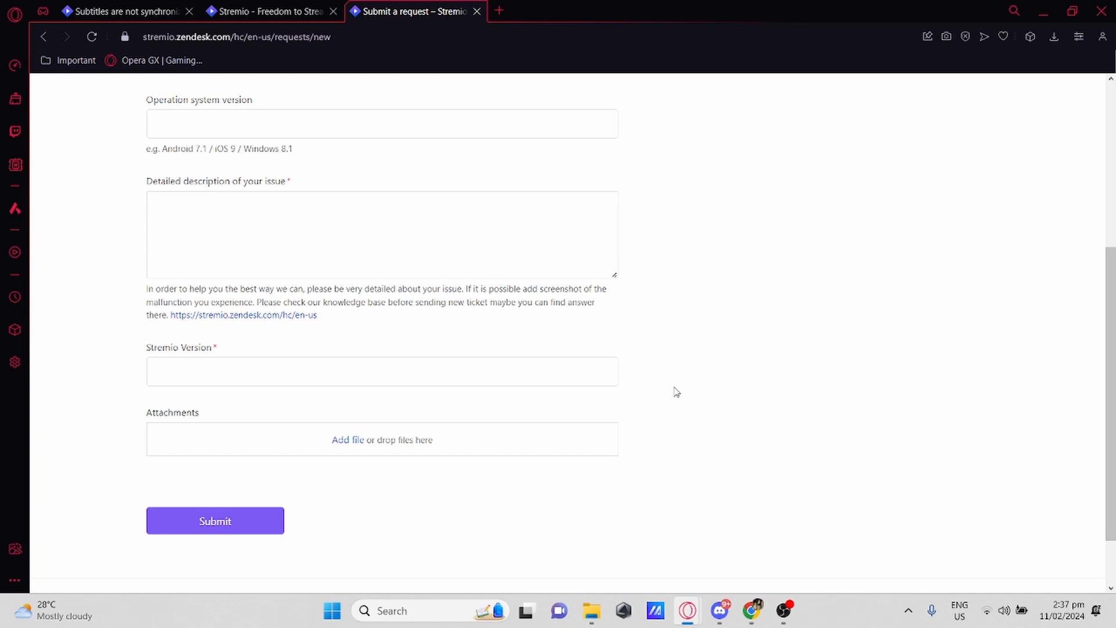